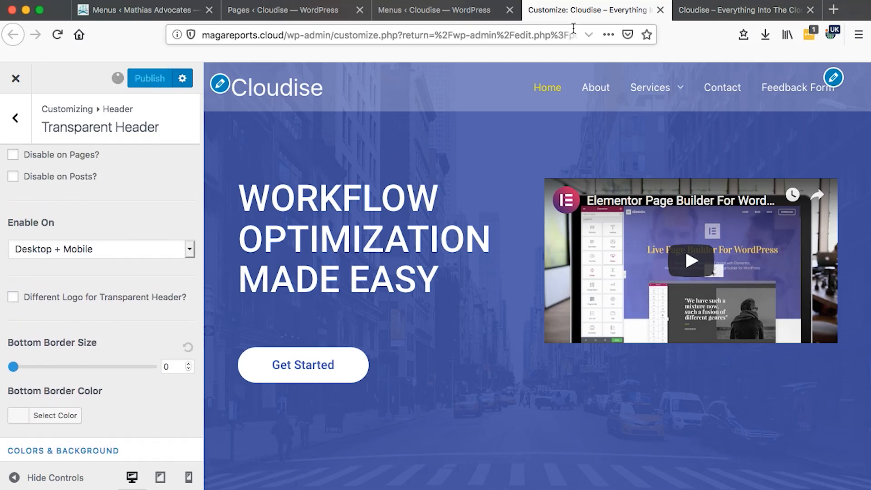
View the live Cloudise homepage with its plain white header and dark site title.
click(149, 78)
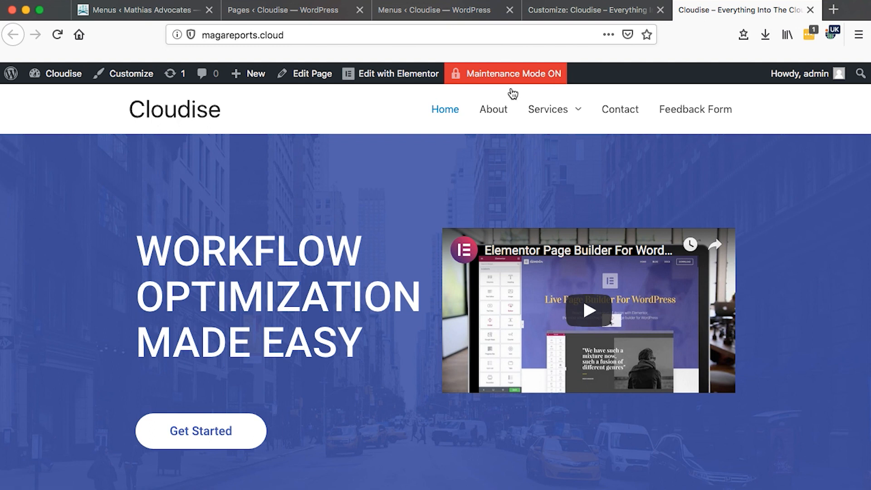
mouse_move(187, 132)
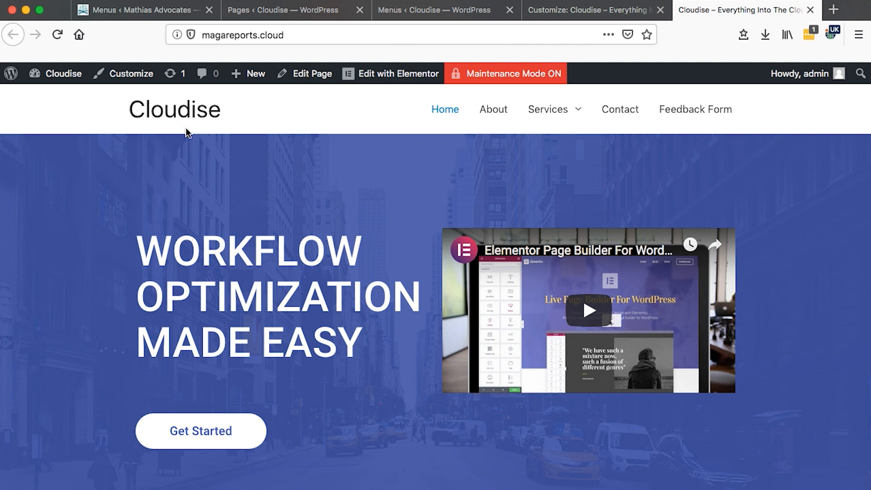
mouse_move(728, 173)
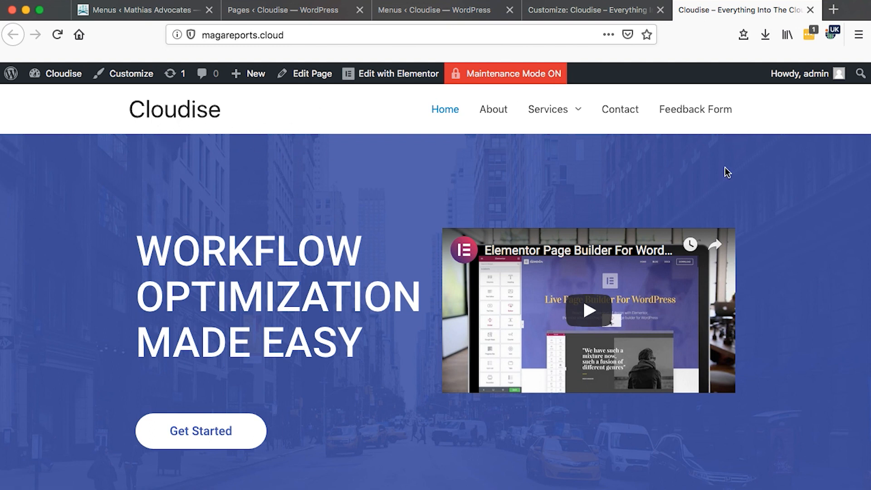
mouse_move(387, 206)
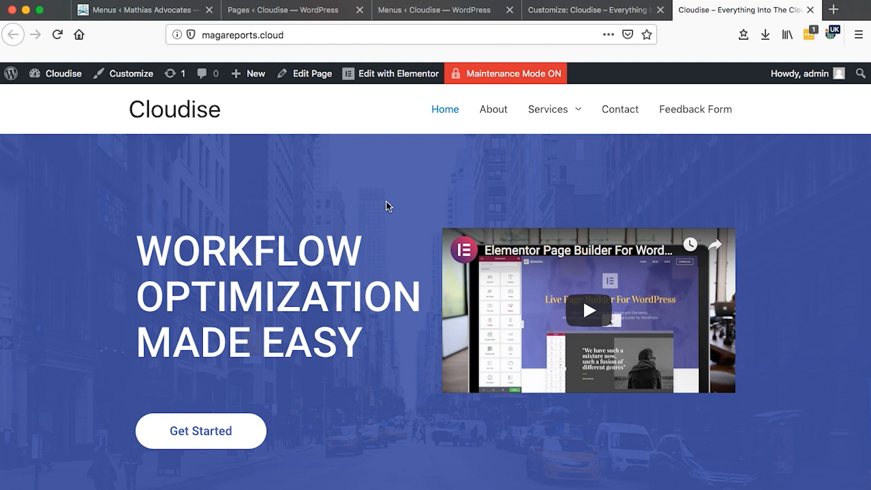
From the Pages admin, go to the Customizer's Header > Transparent Header settings.
click(280, 10)
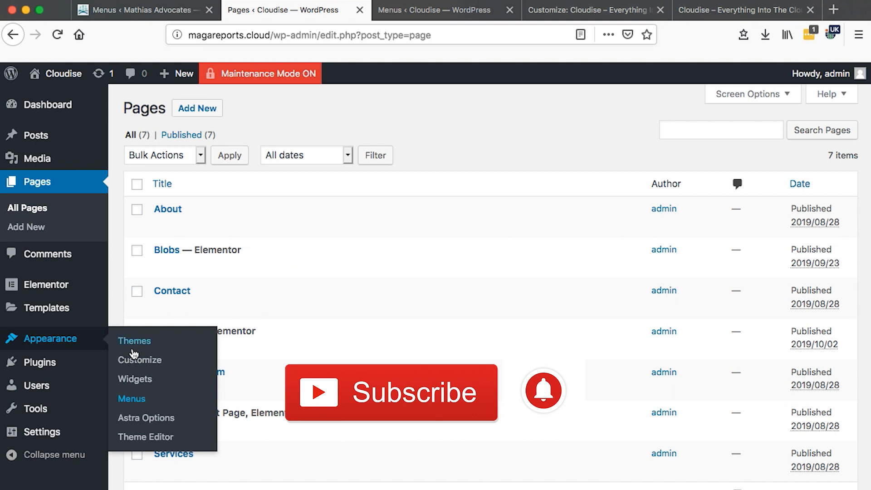
mouse_move(140, 359)
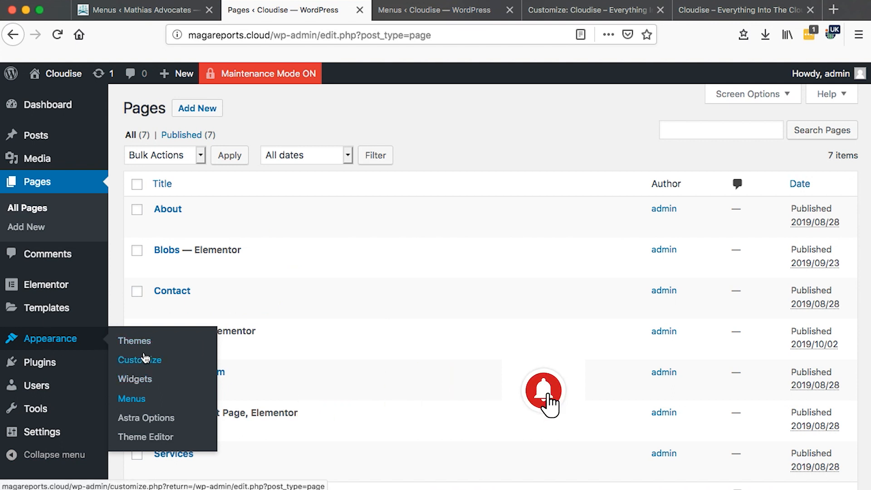
click(139, 359)
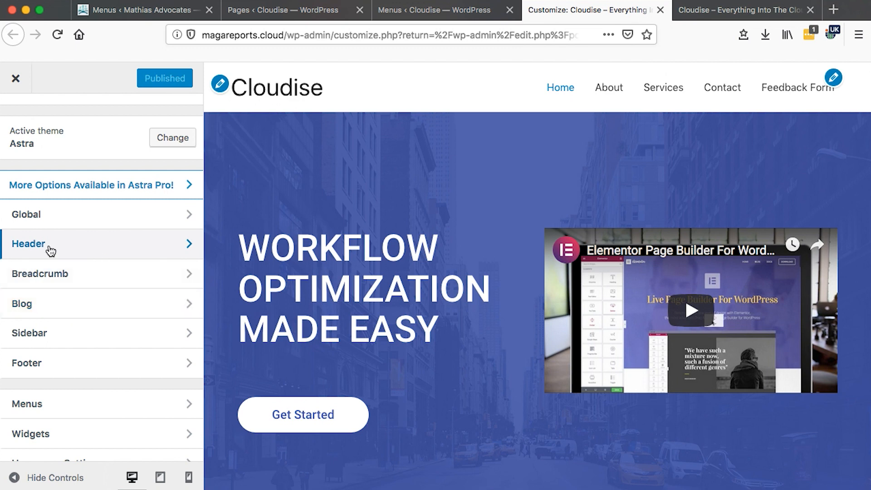
click(50, 243)
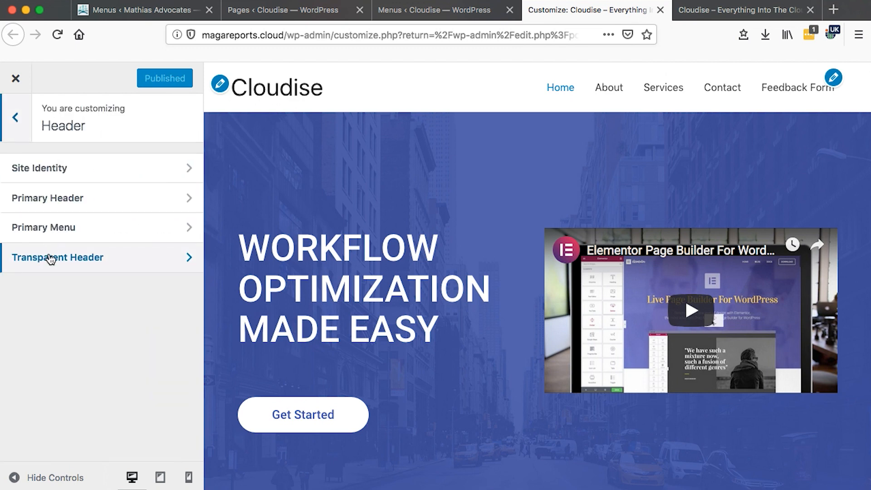
click(57, 257)
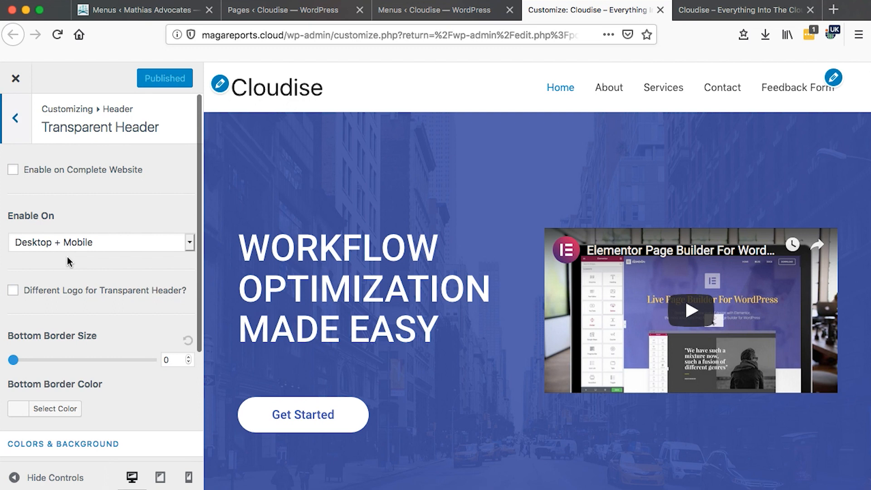
mouse_move(14, 207)
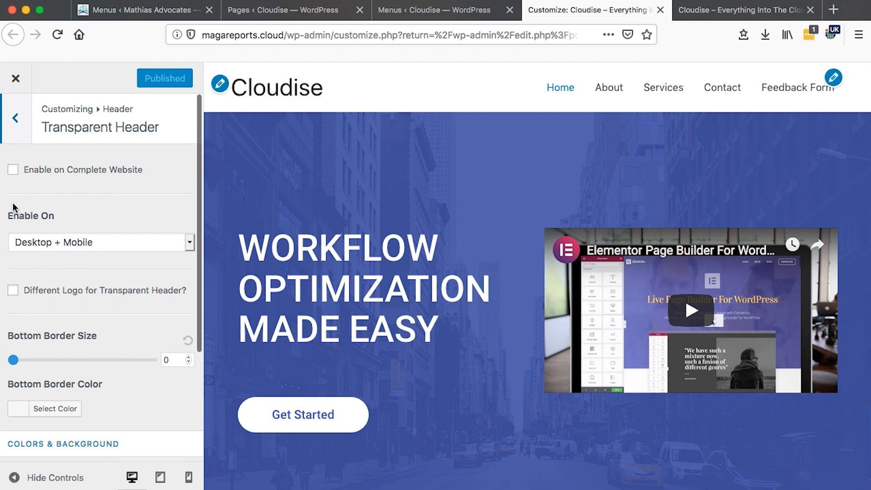
mouse_move(27, 177)
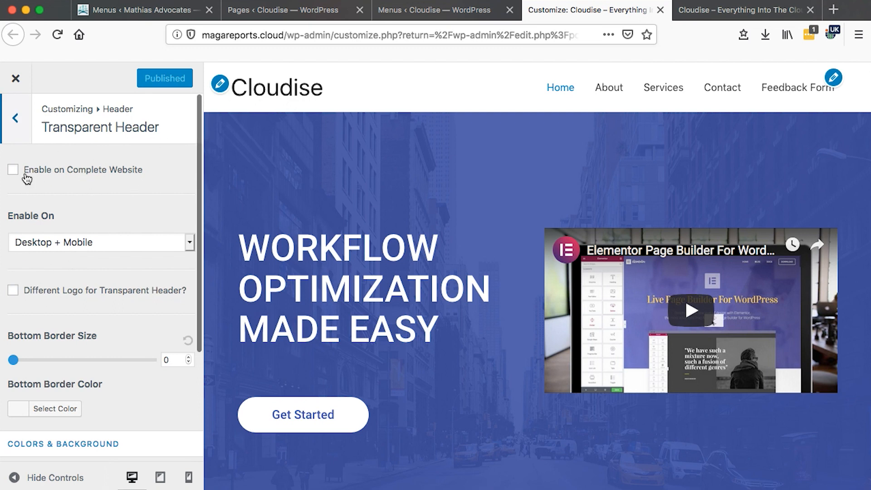
click(101, 243)
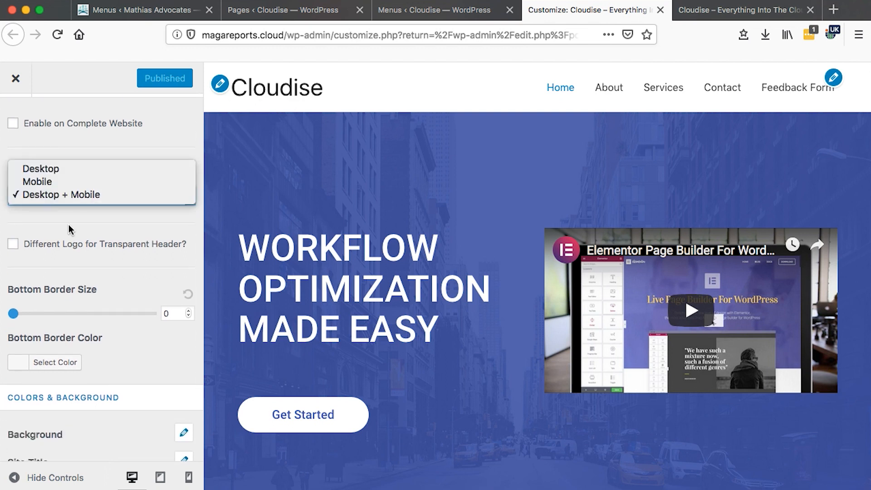
mouse_move(37, 181)
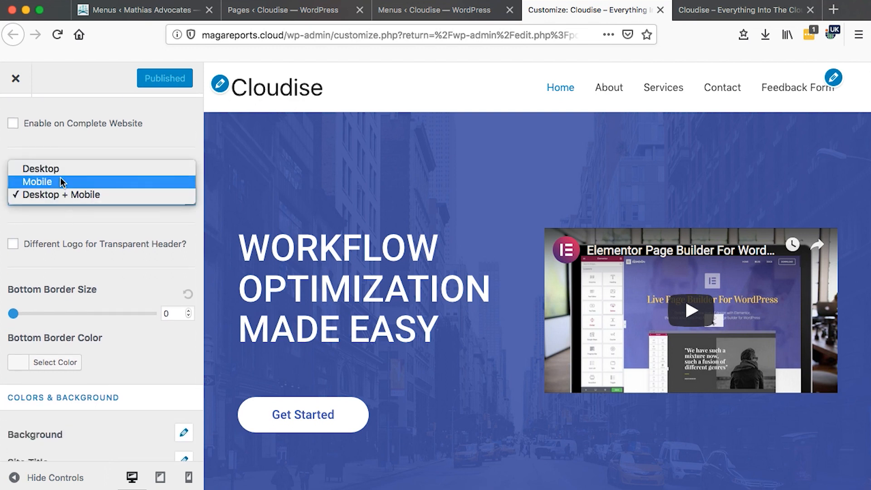
mouse_move(55, 183)
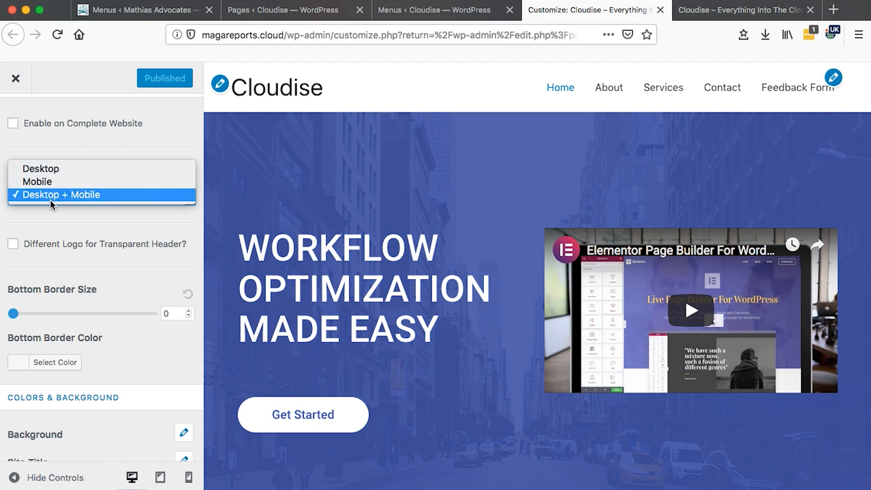
click(61, 194)
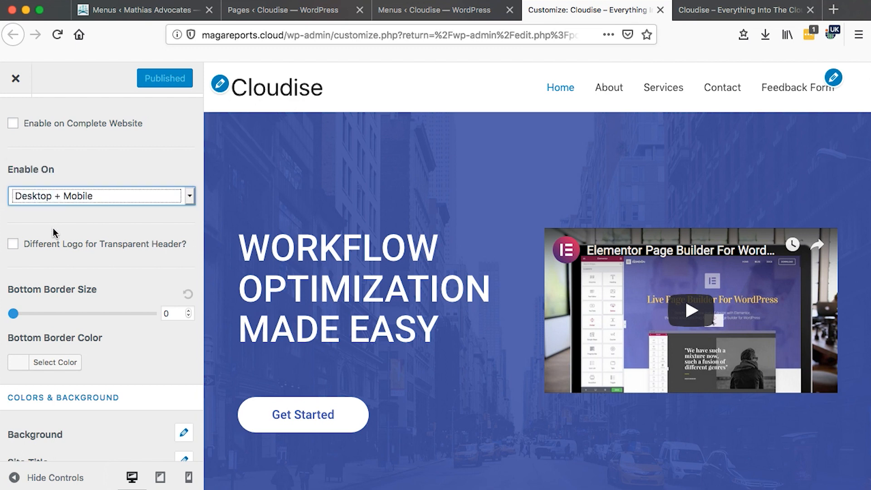
mouse_move(28, 266)
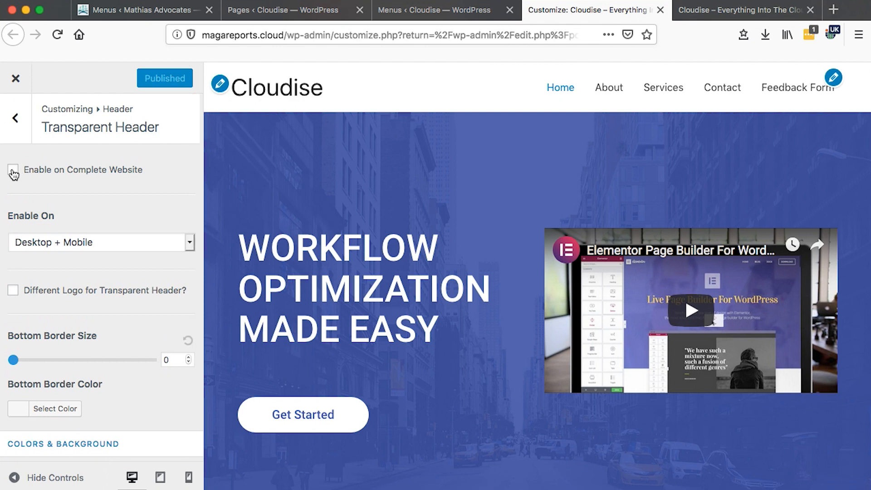
Tick Enable on Complete Website so the header overlays the blue hero.
click(13, 169)
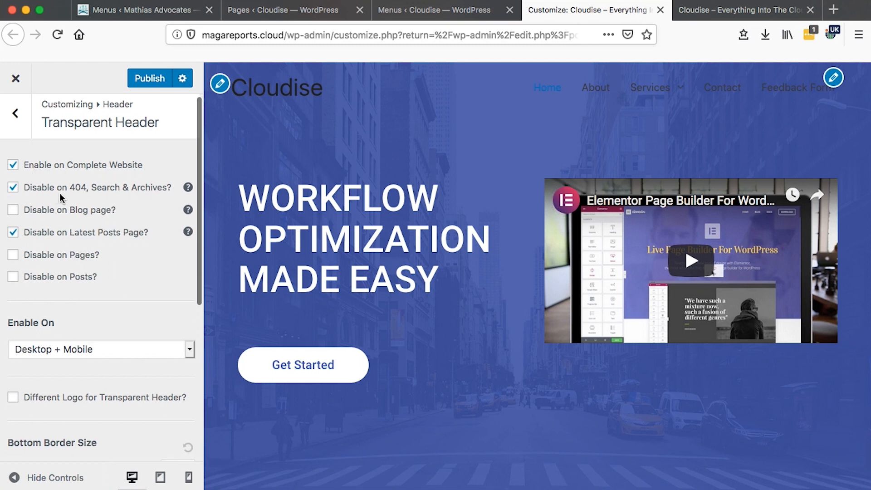
mouse_move(104, 194)
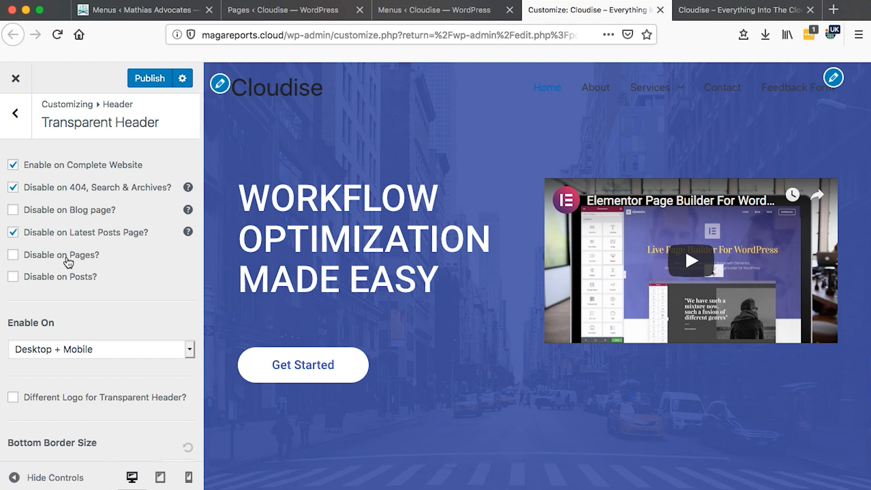
mouse_move(69, 291)
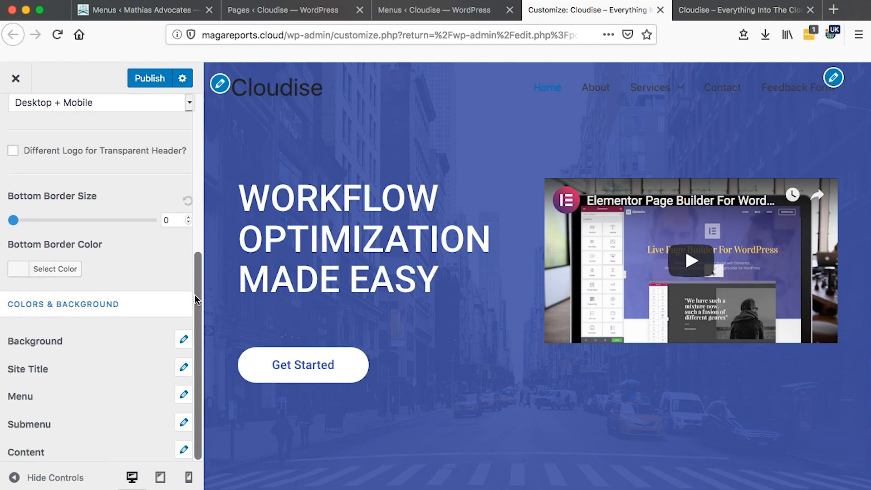
mouse_move(22, 329)
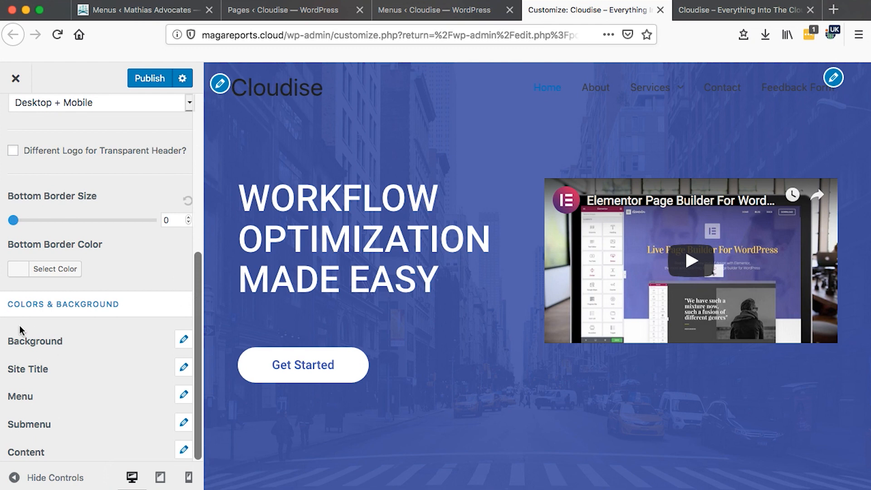
mouse_move(109, 312)
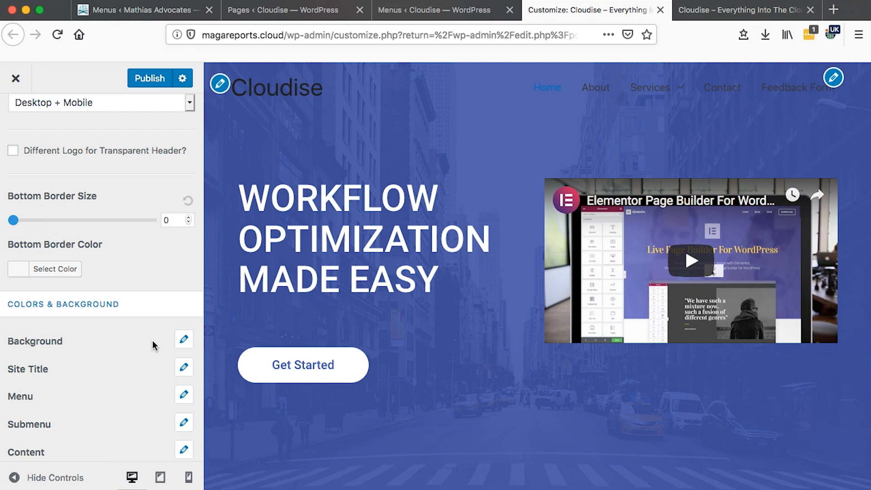
Set the transparent header background overlay to a translucent white.
click(183, 339)
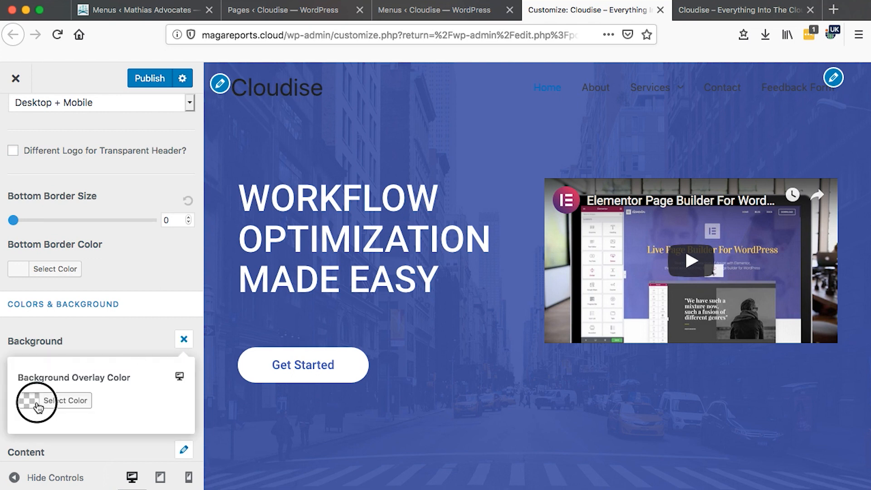
click(55, 400)
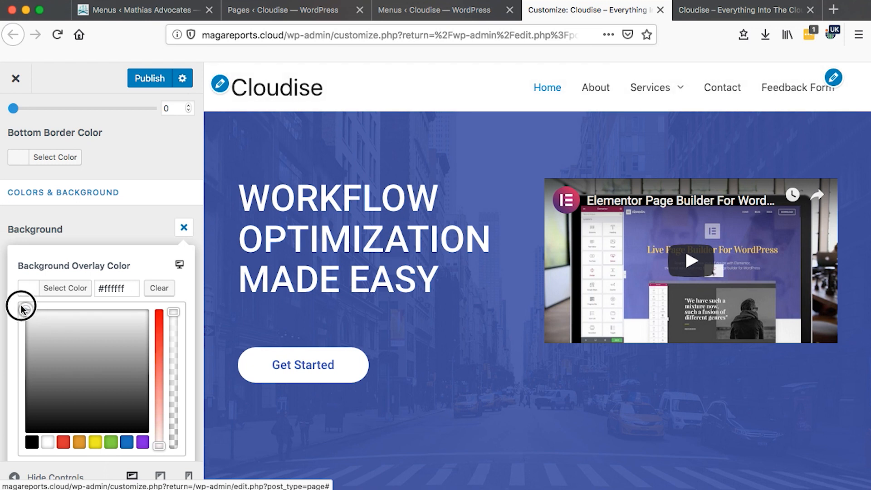
drag(173, 314, 173, 358)
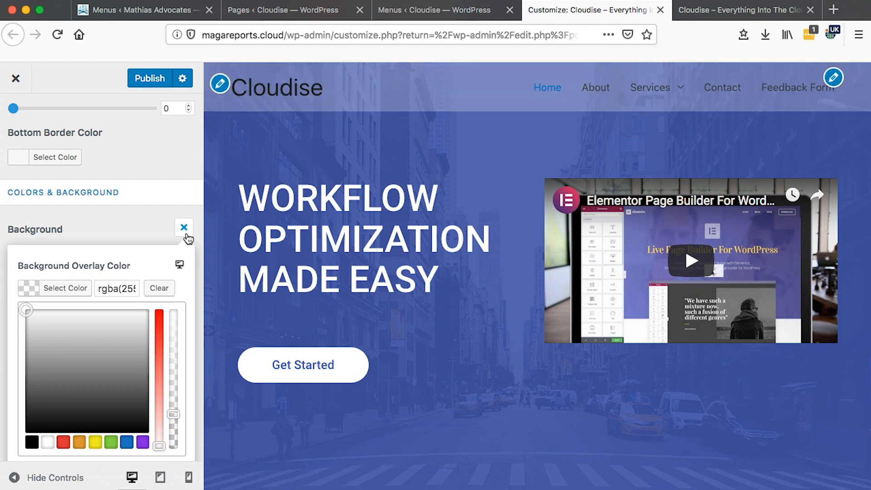
Make the 'Cloudise' site title white (#ffffff) in the transparent header.
click(184, 227)
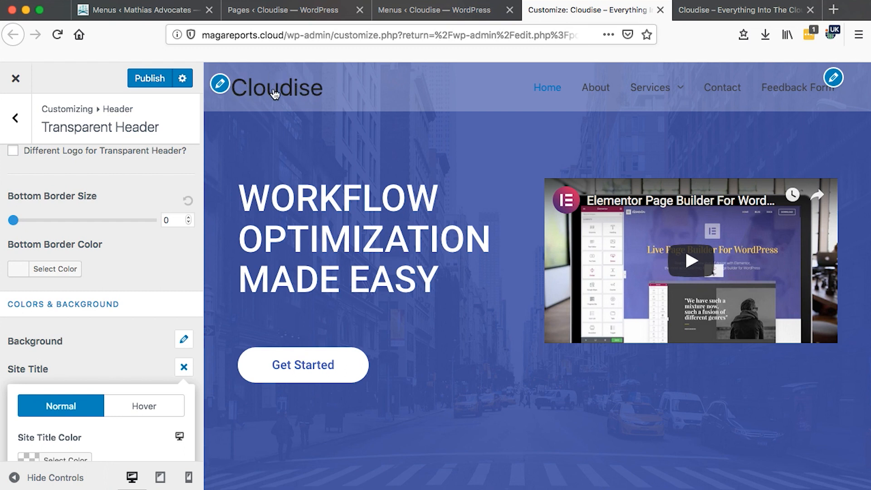
scroll(down, 3)
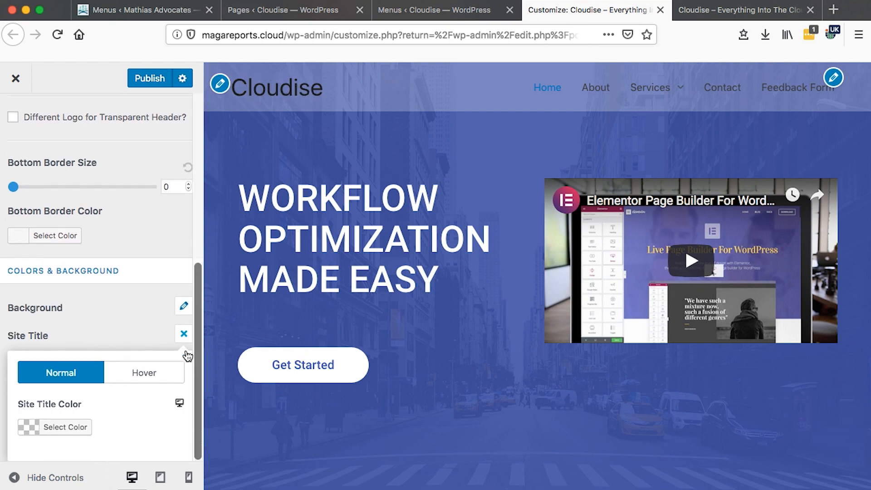
click(63, 427)
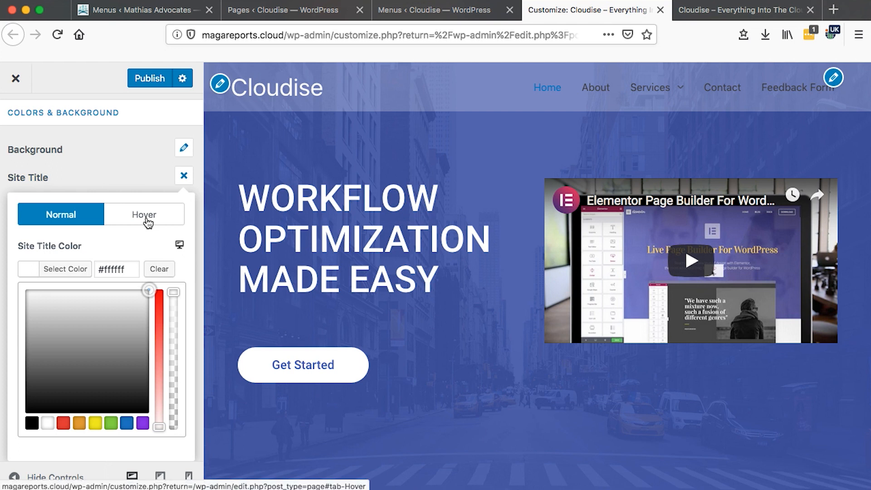
click(143, 213)
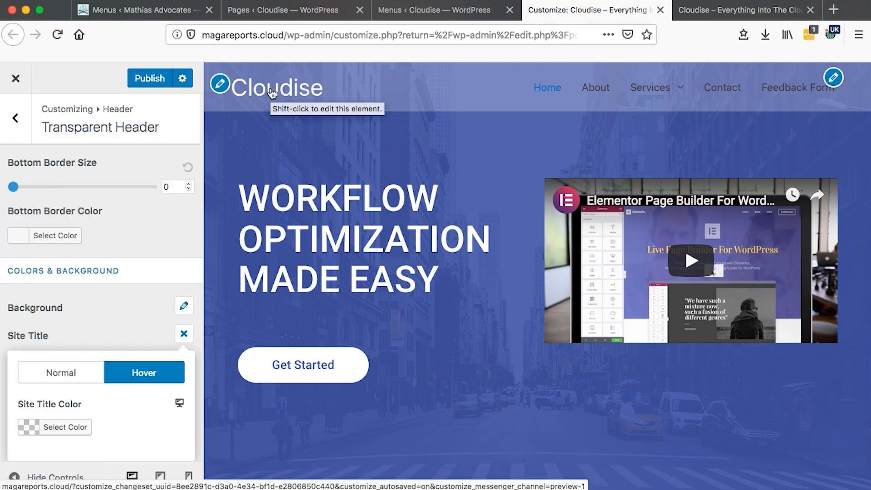
click(183, 333)
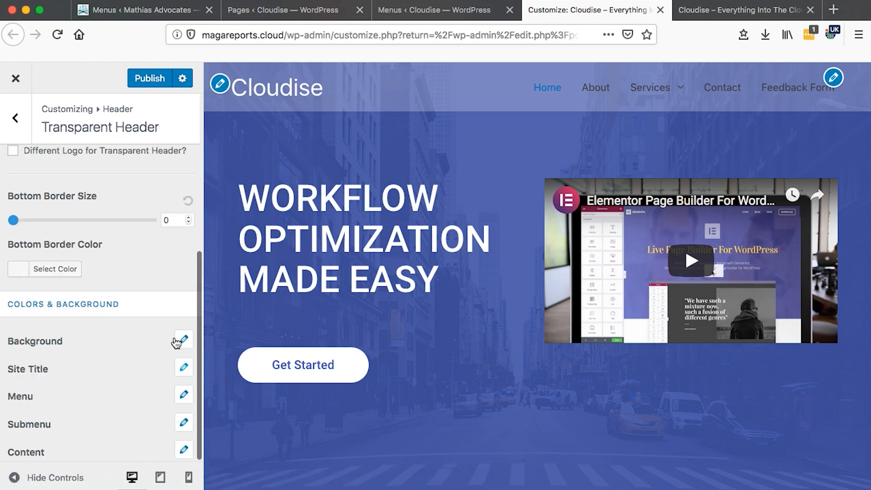
mouse_move(99, 400)
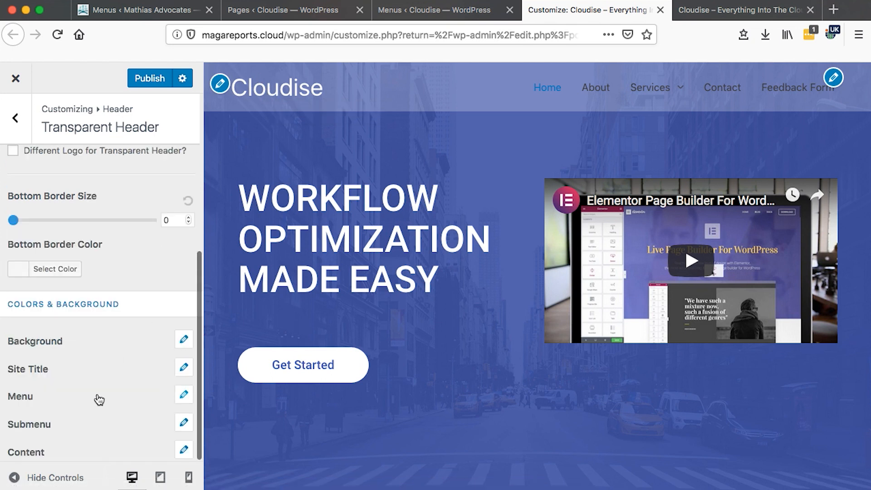
Set menu link colour to white and try, then clear, a menu background colour.
click(184, 394)
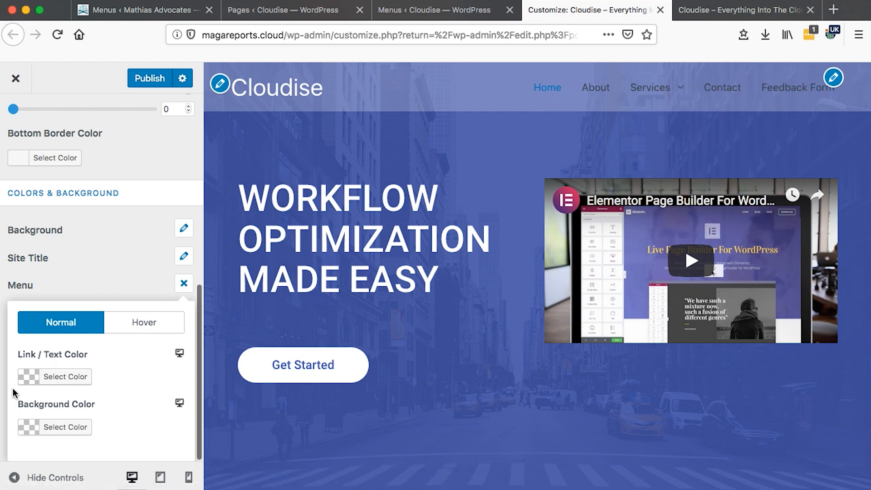
click(64, 376)
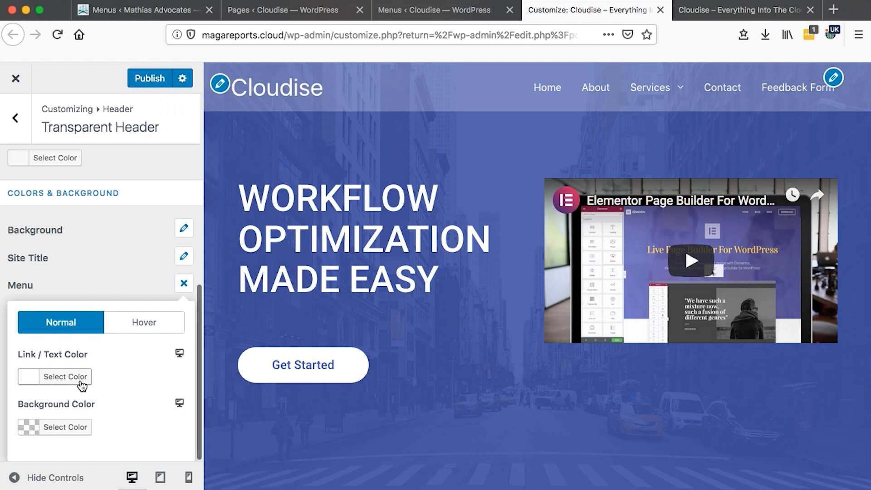
mouse_move(28, 428)
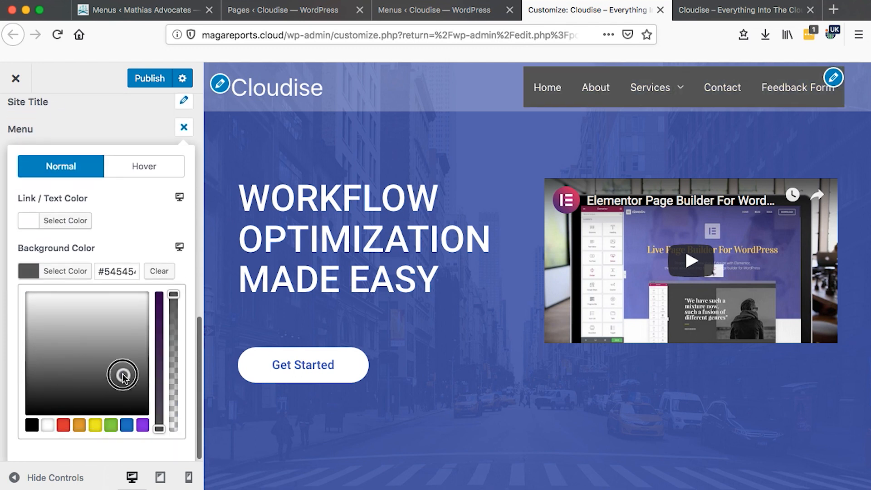
drag(122, 374, 62, 380)
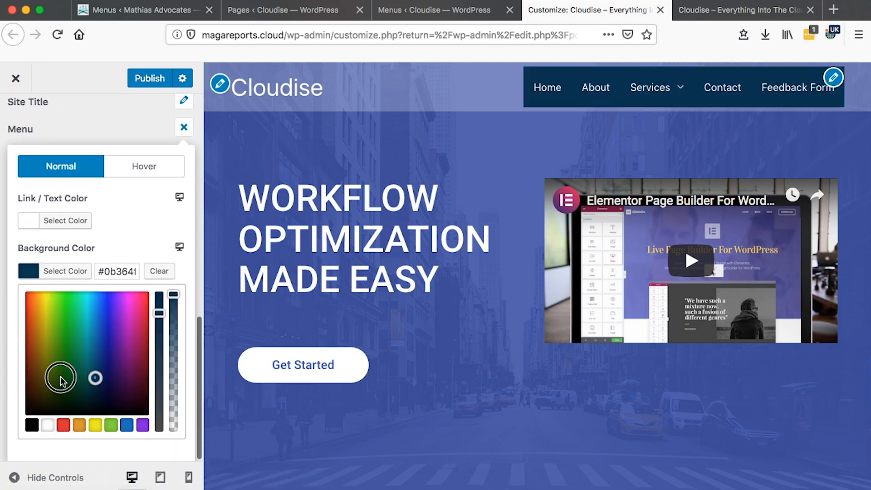
click(95, 337)
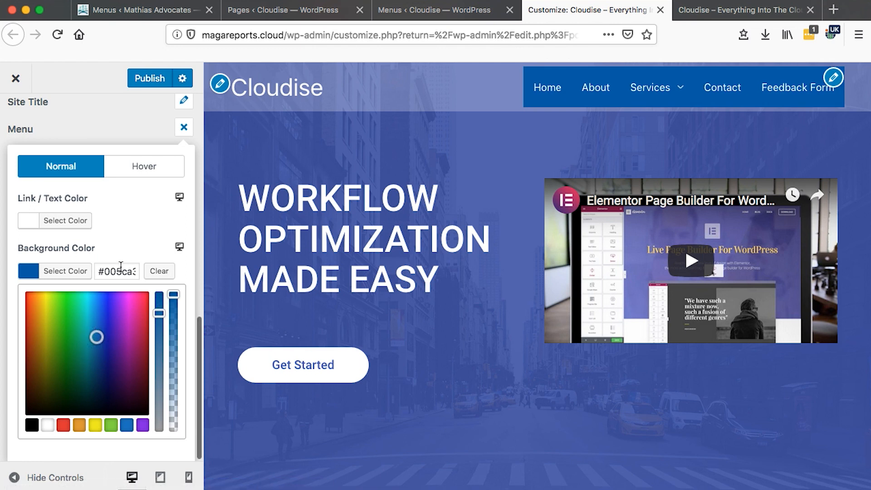
click(159, 271)
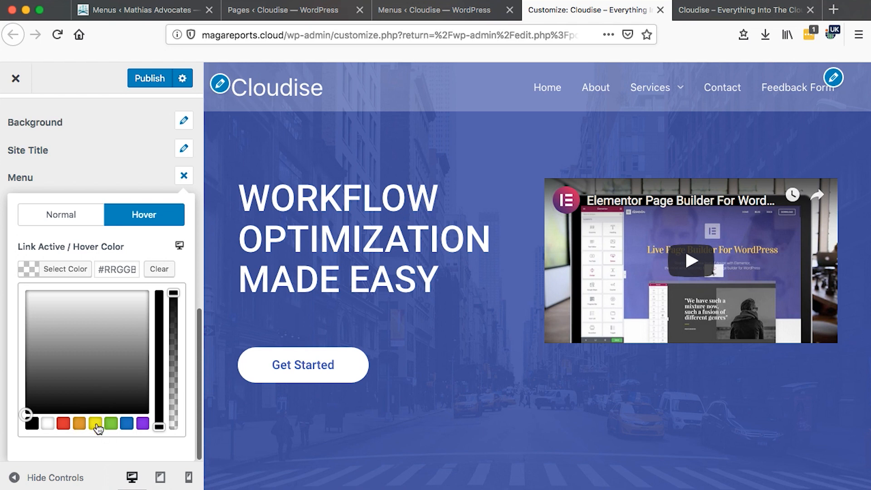
Make active and hover menu links yellow #eeee22, checking the Home link in preview.
click(95, 423)
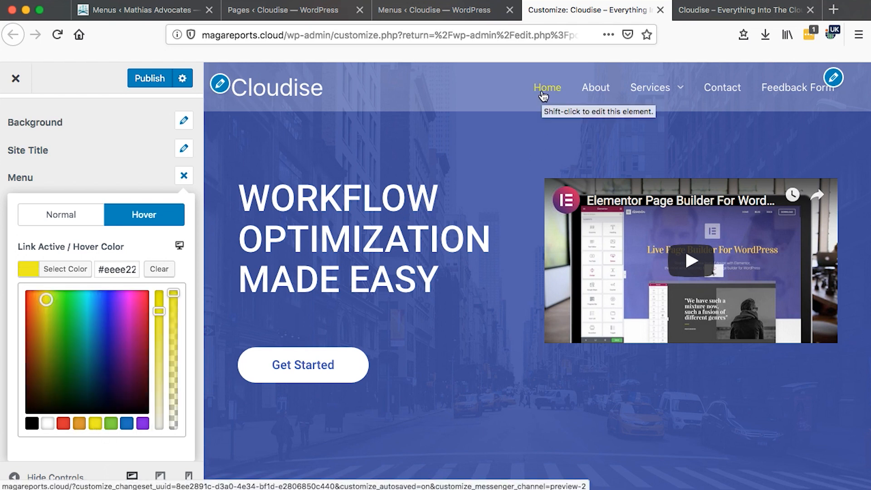
click(650, 87)
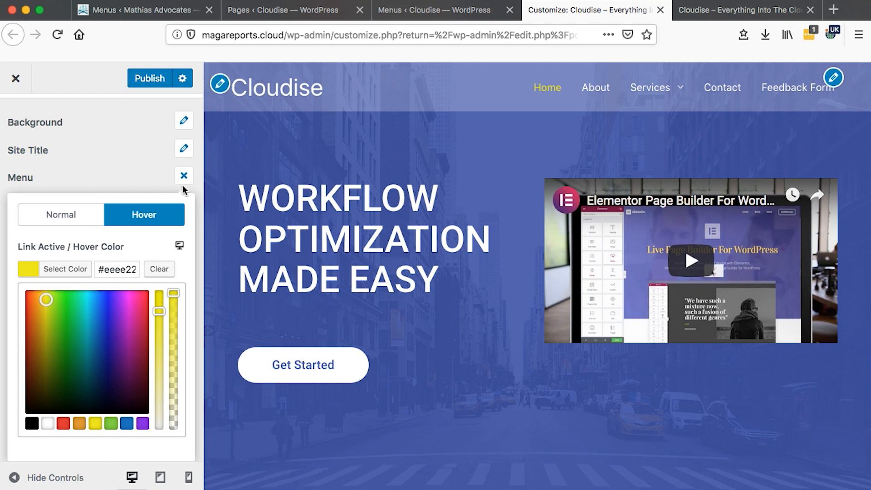
click(184, 176)
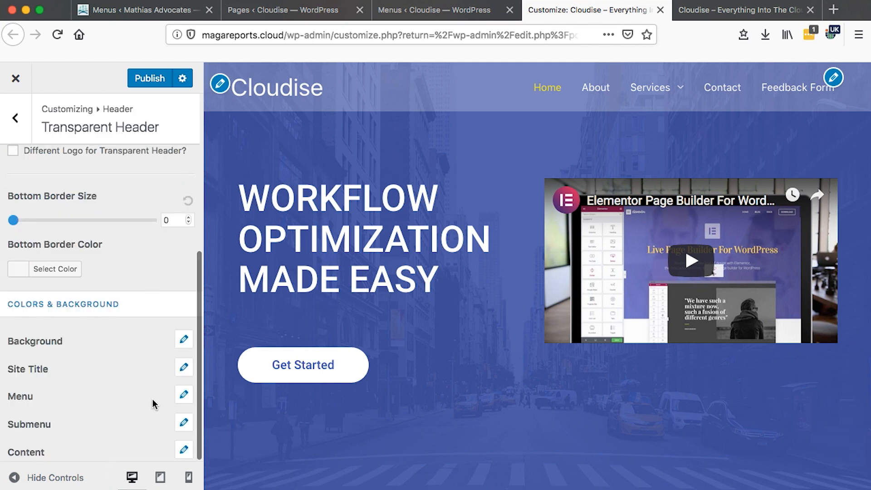
Make the submenu background fully transparent and check the Services submenu.
click(184, 423)
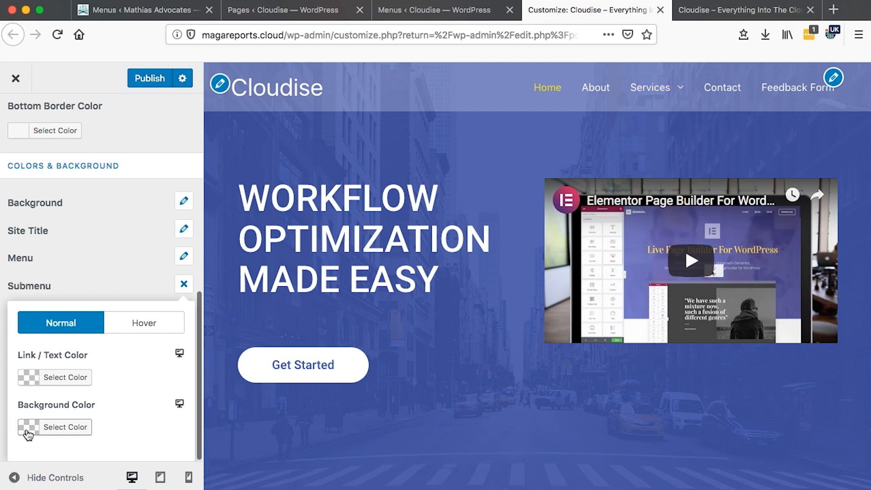
click(64, 426)
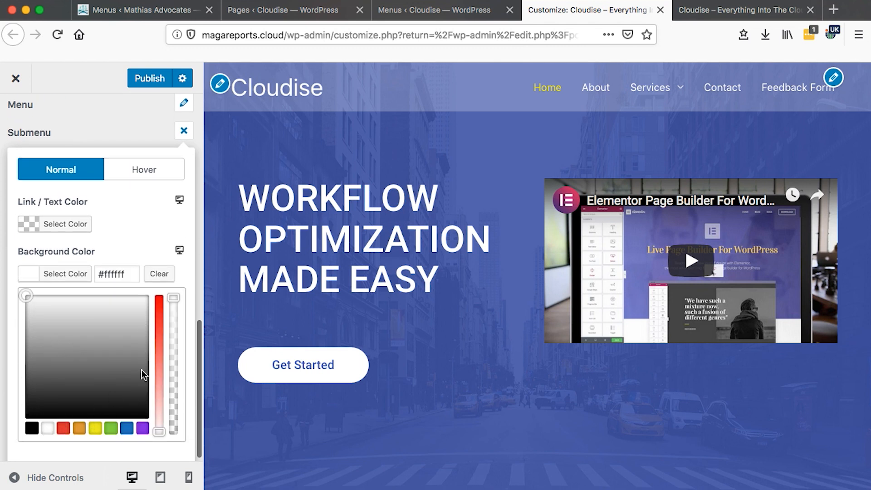
drag(173, 297, 172, 401)
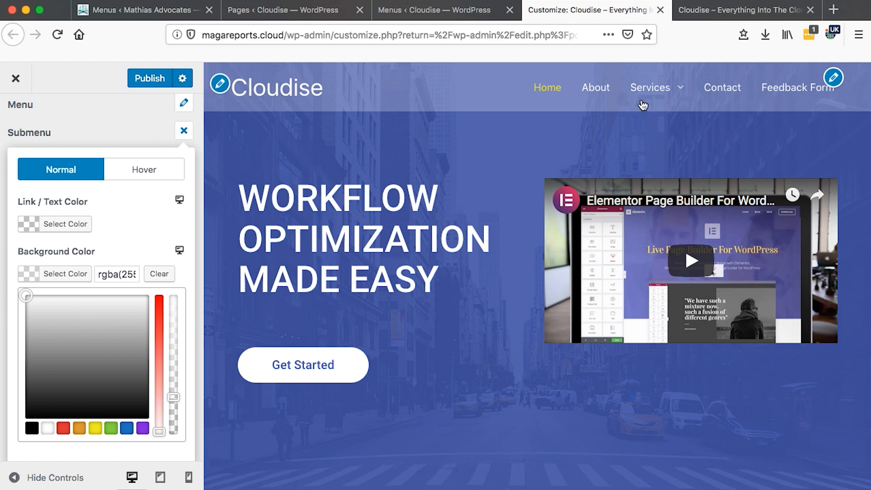
click(650, 87)
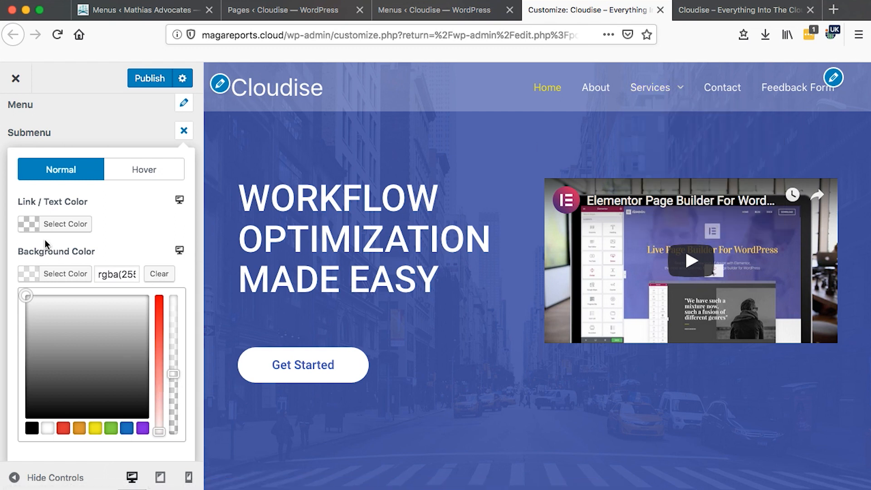
Set the submenu link text colour to a dark blue-purple (#1815a8).
click(94, 378)
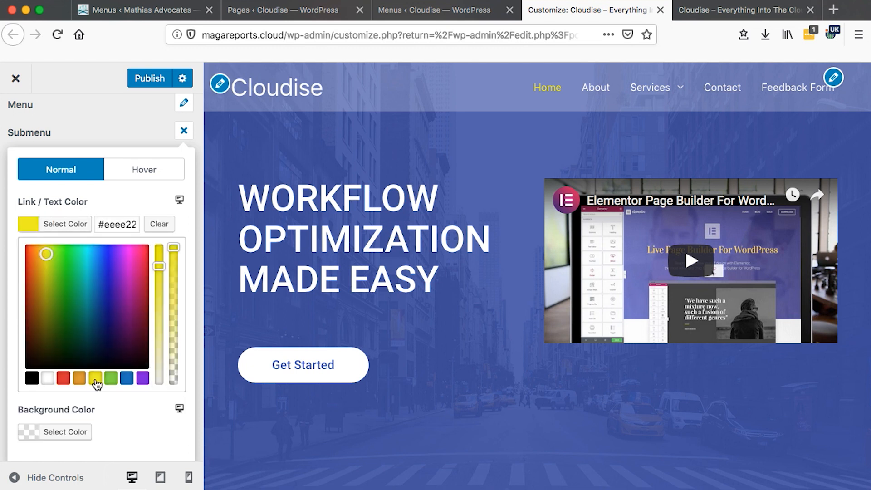
mouse_move(650, 87)
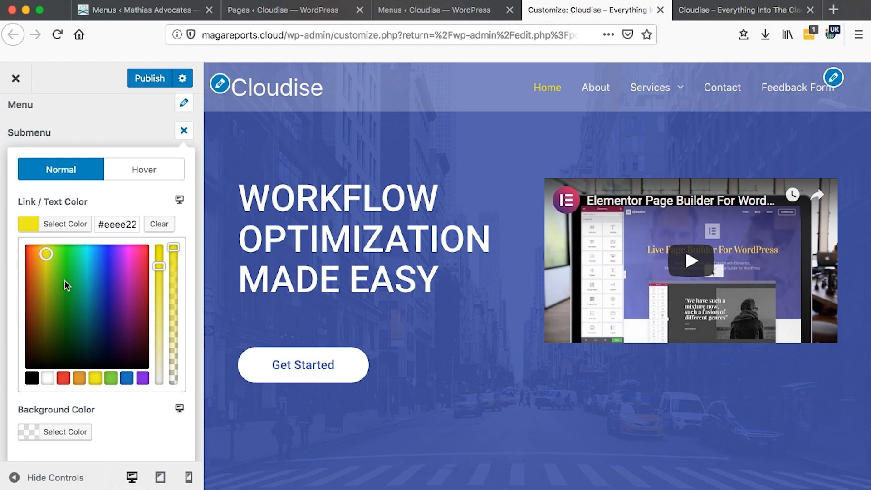
click(105, 285)
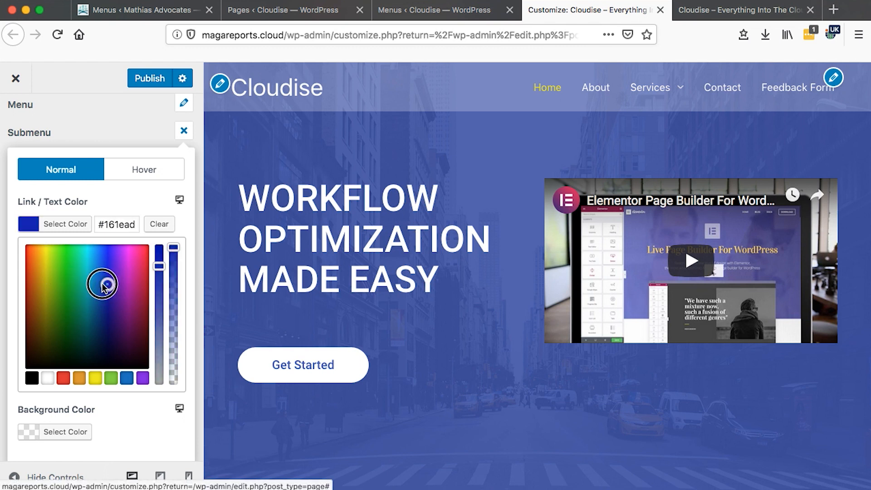
click(109, 286)
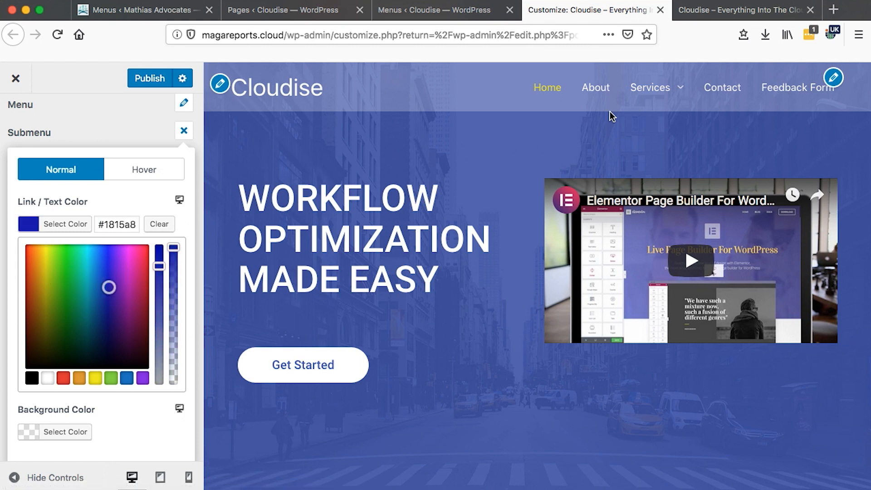
mouse_move(650, 87)
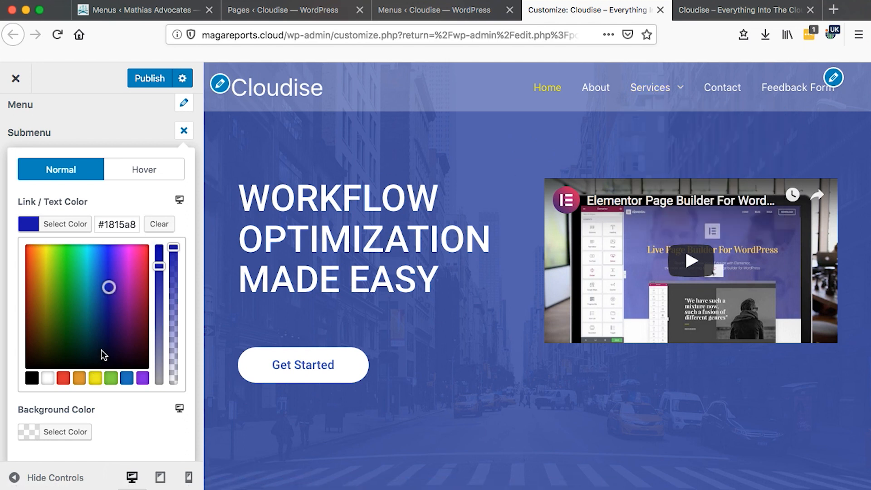
drag(109, 287, 128, 286)
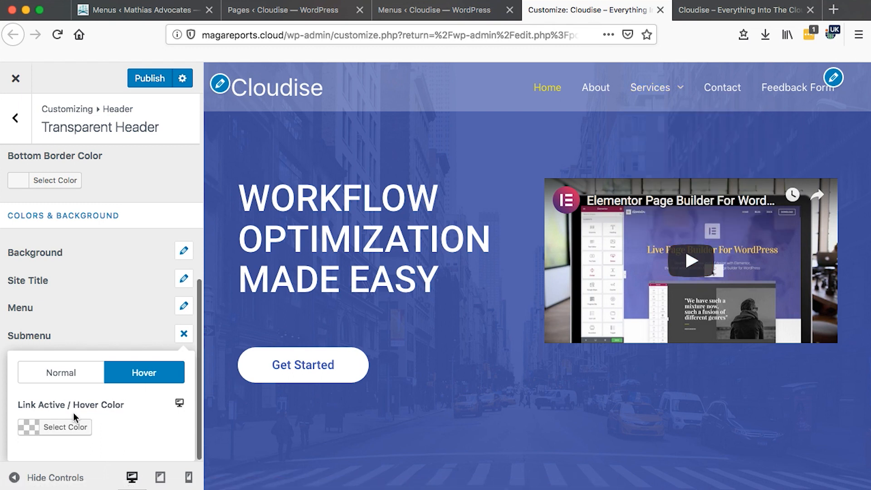
Try yellow, magenta and purple tints for the submenu active/hover link colour.
click(64, 426)
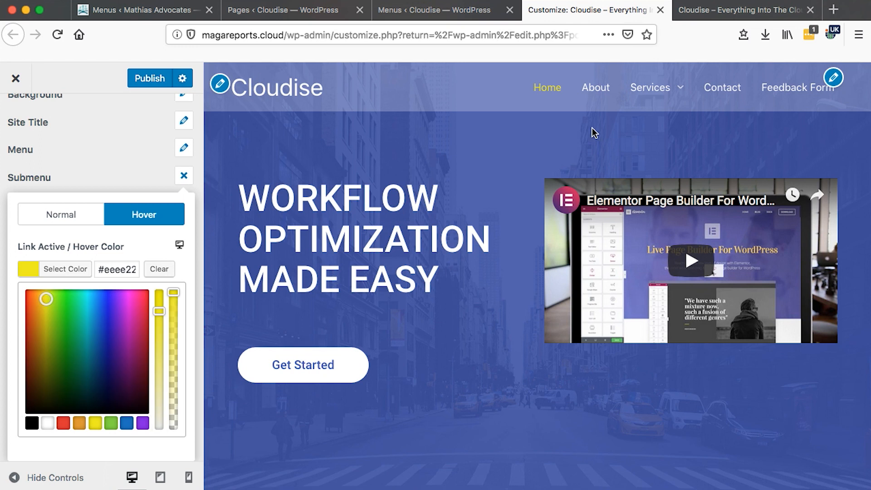
mouse_move(650, 87)
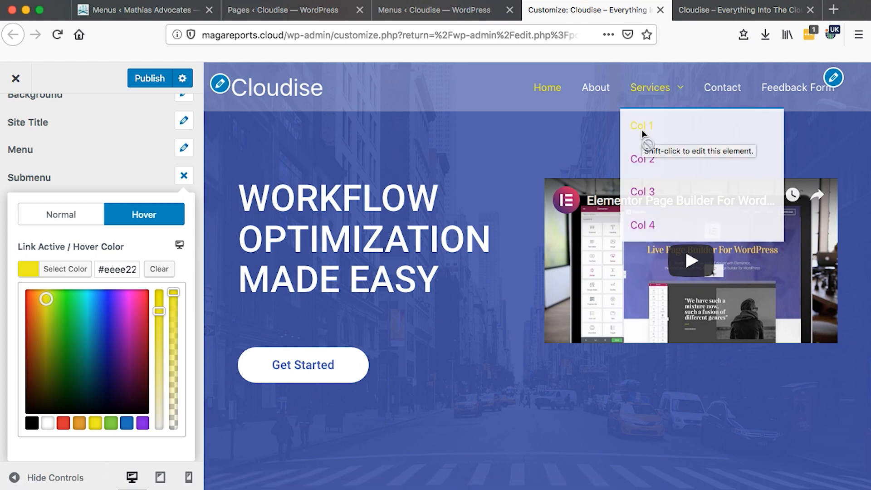
mouse_move(639, 223)
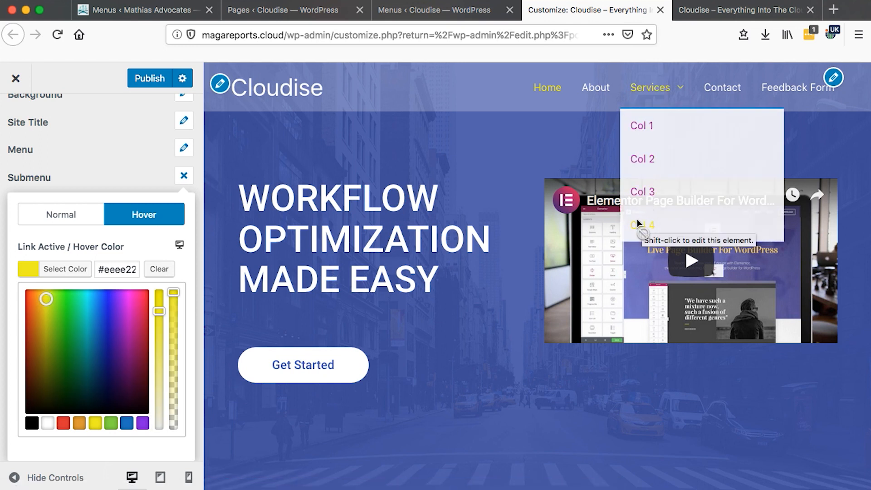
click(132, 322)
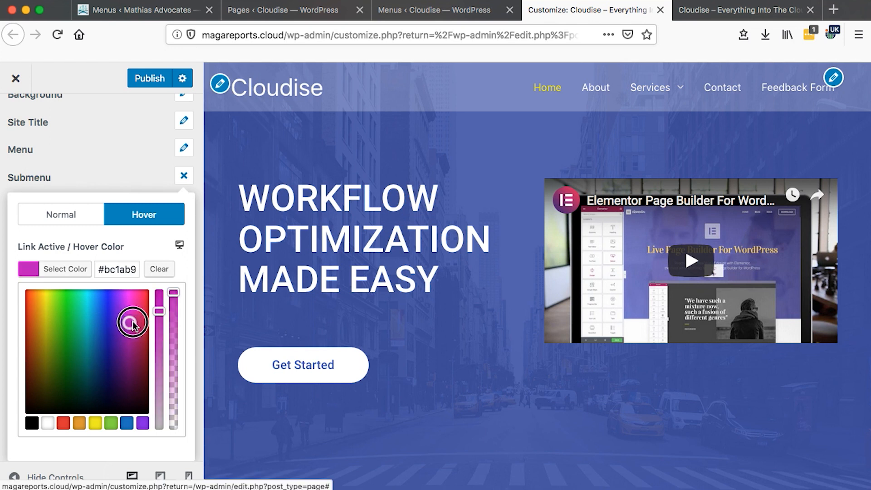
drag(133, 324, 147, 324)
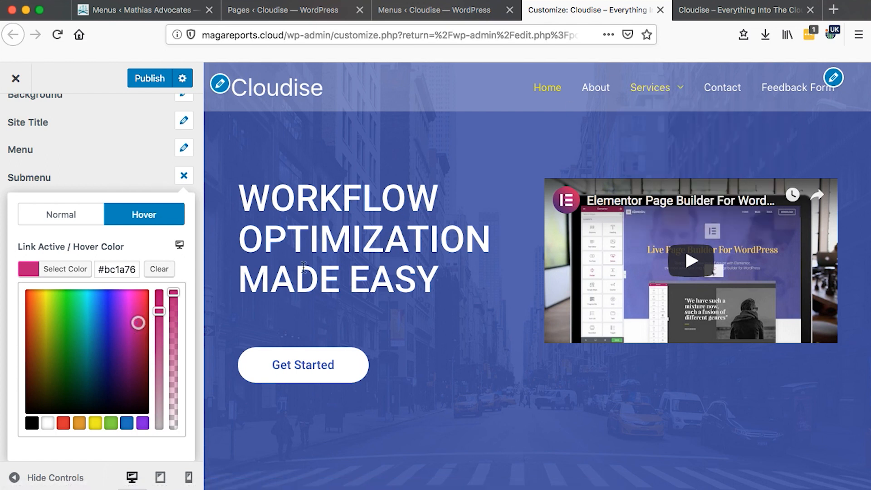
click(128, 322)
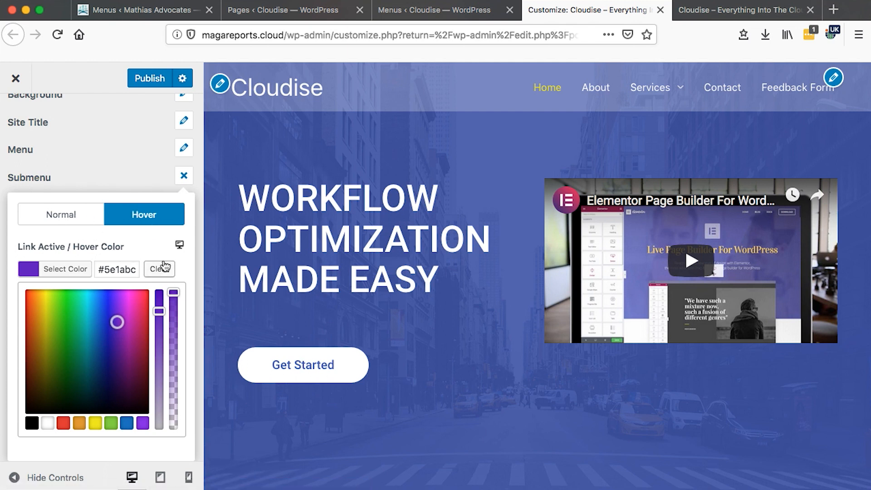
click(183, 176)
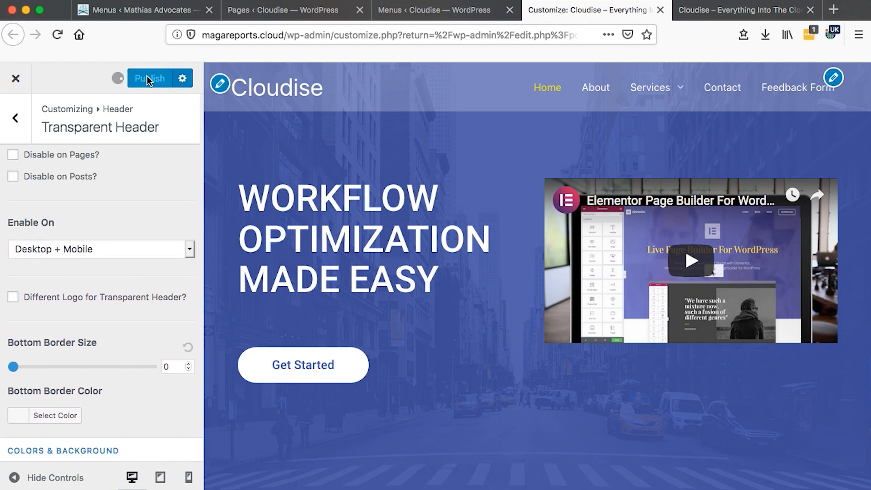
Publish the header colour changes and check them on the live site tab.
click(148, 77)
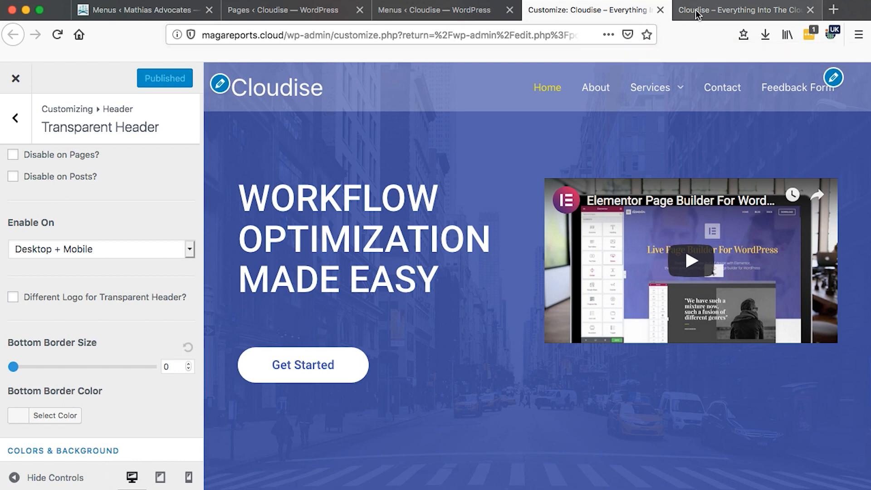
click(738, 10)
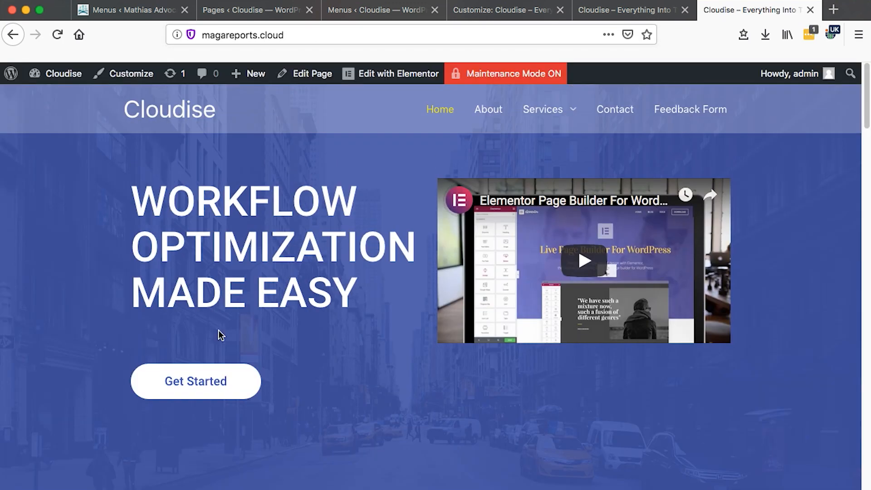
mouse_move(225, 127)
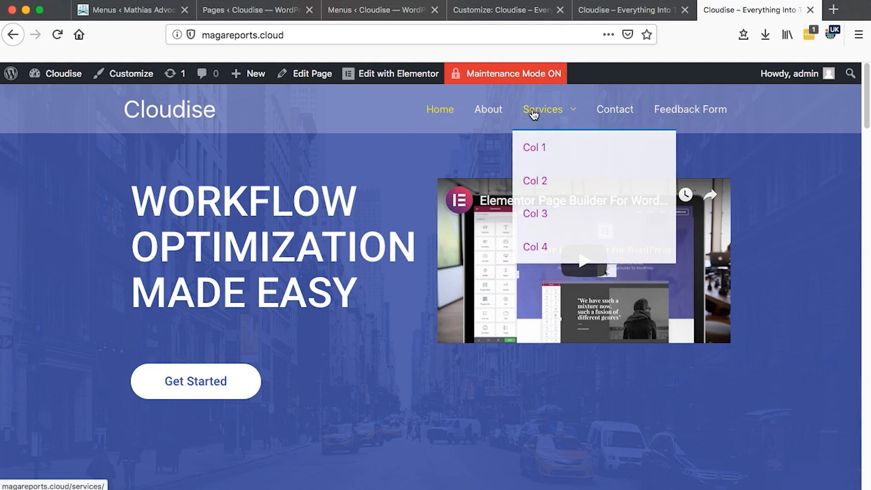
mouse_move(532, 250)
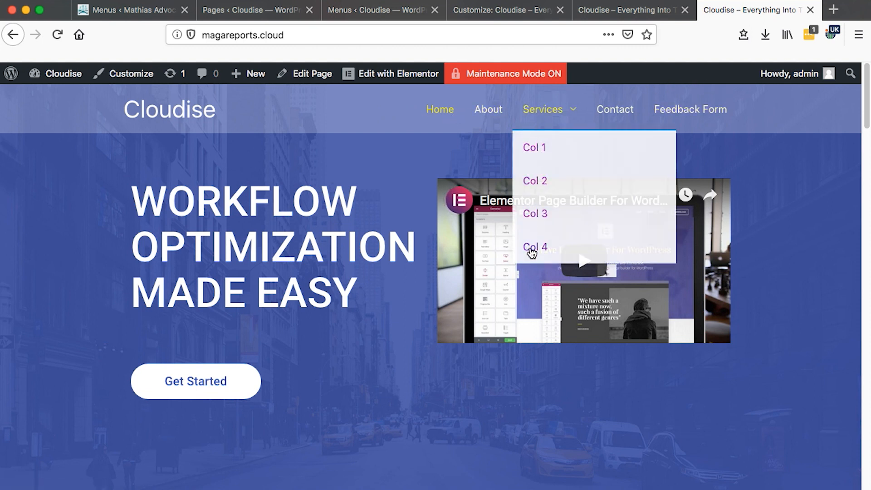
mouse_move(581, 108)
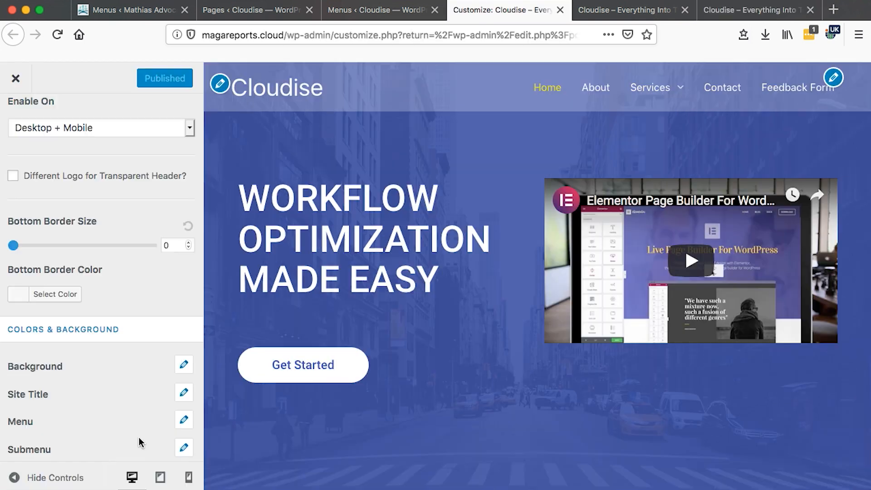
In phone preview, limit the transparent header to Desktop only.
click(160, 477)
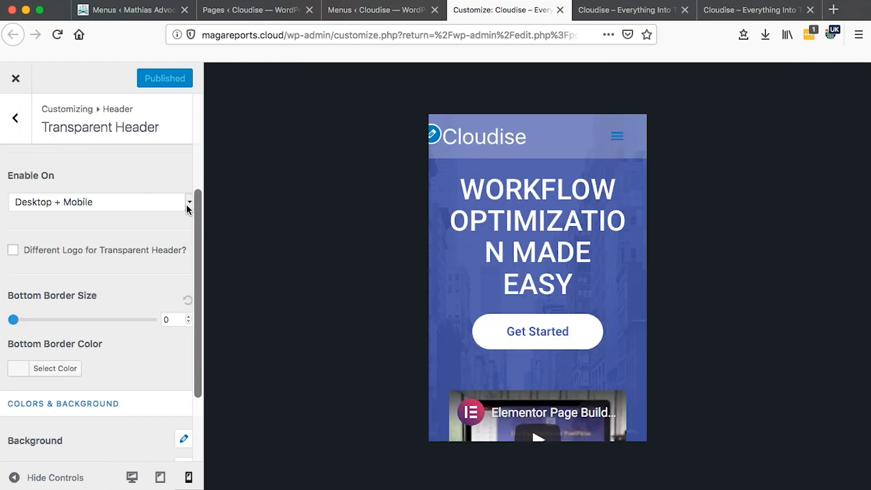
click(99, 202)
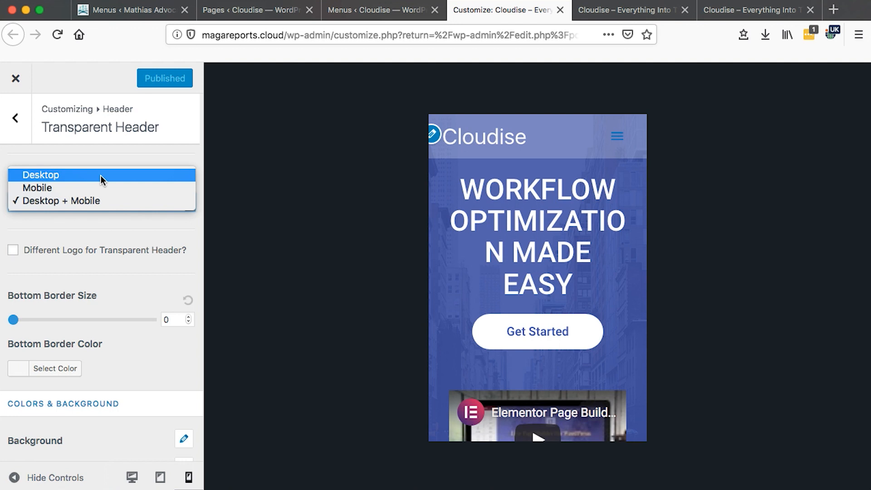
click(41, 175)
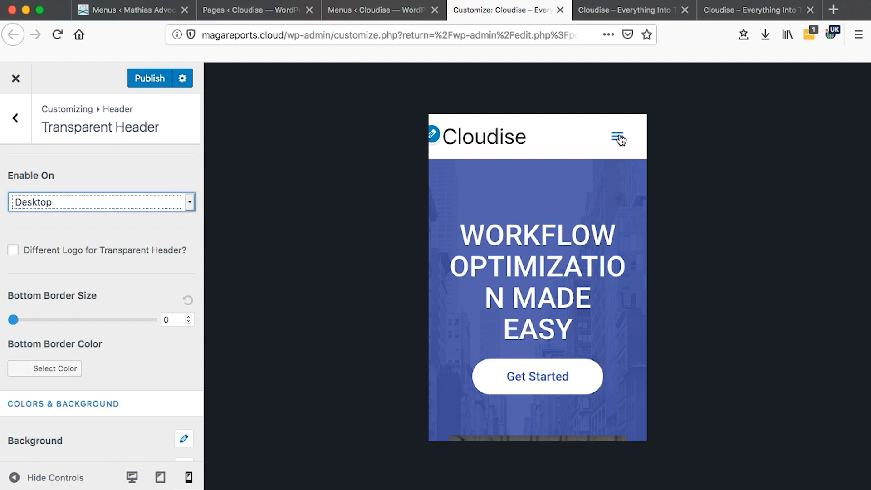
Open and close the mobile hamburger menu to check the white header.
click(618, 138)
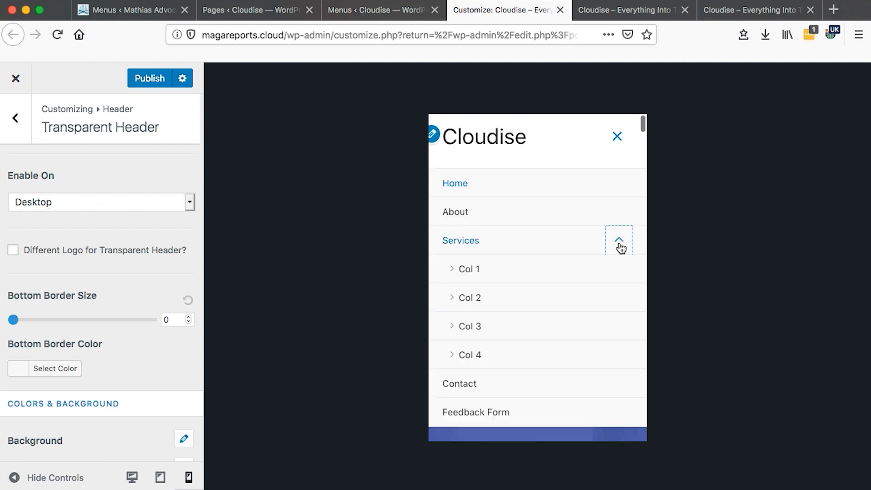
click(618, 240)
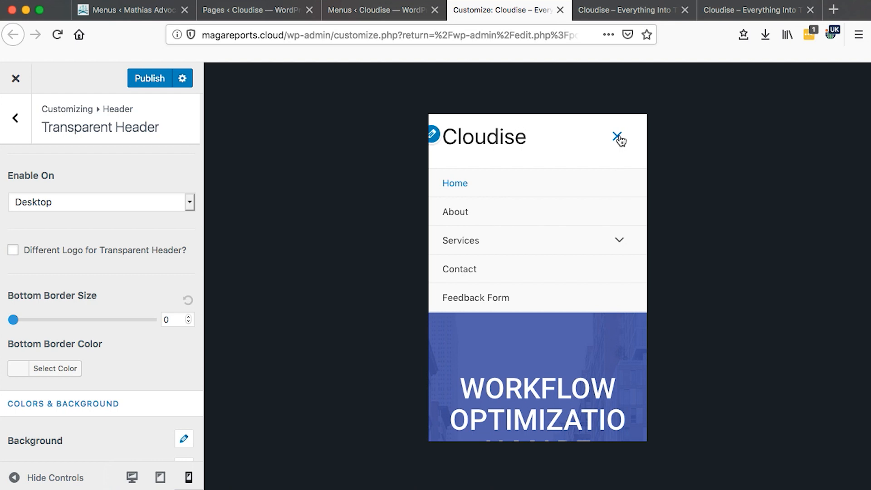
click(616, 137)
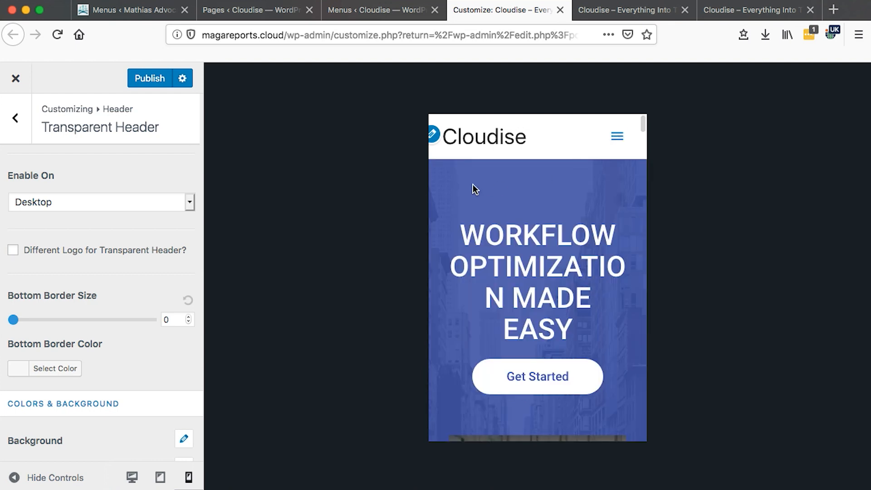
Close the tablet preview's open menu to confirm its header stays solid white.
scroll(down, 3)
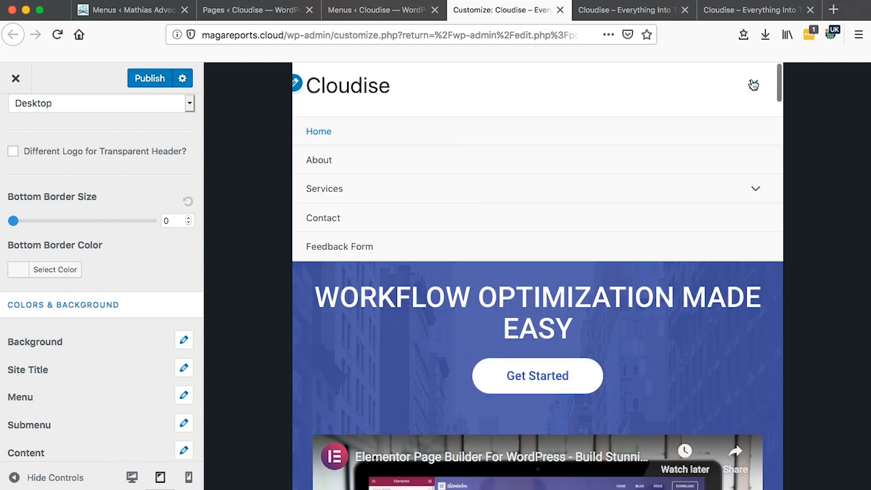
click(755, 188)
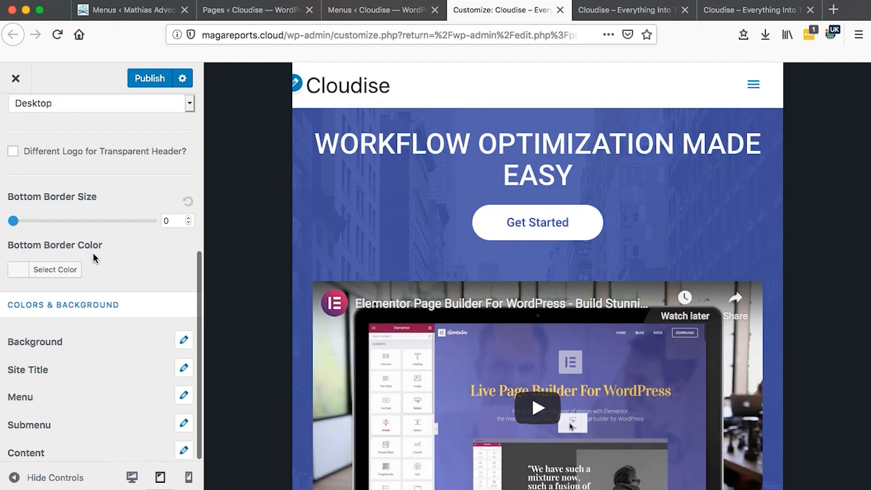
scroll(down, 3)
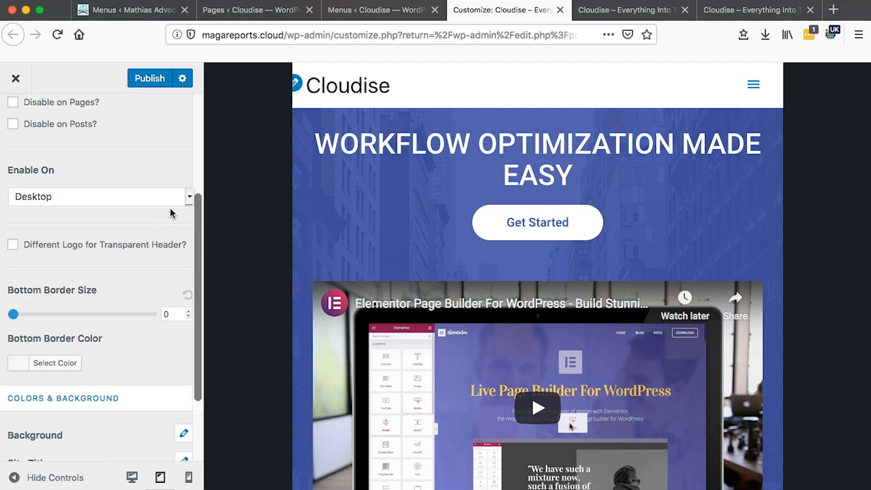